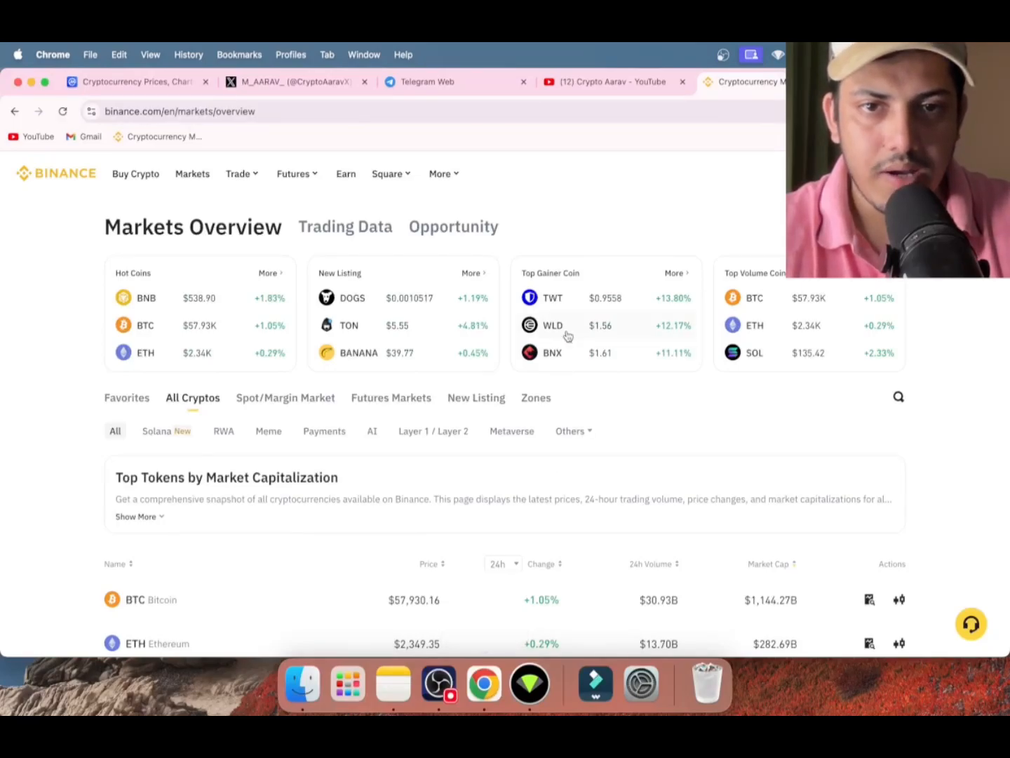
Open the WLD trading chart from the Top Gainer Coin list.
{"action": "left_click", "coordinate": [553, 326]}
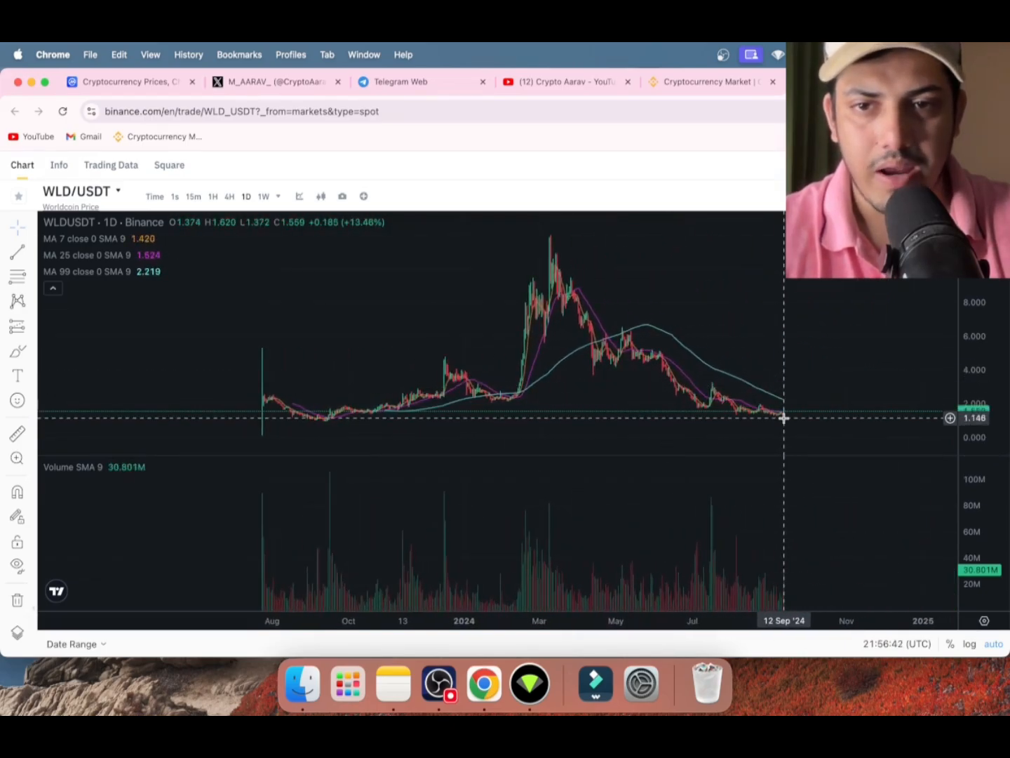
{"action": "mouse_move", "coordinate": [71, 289]}
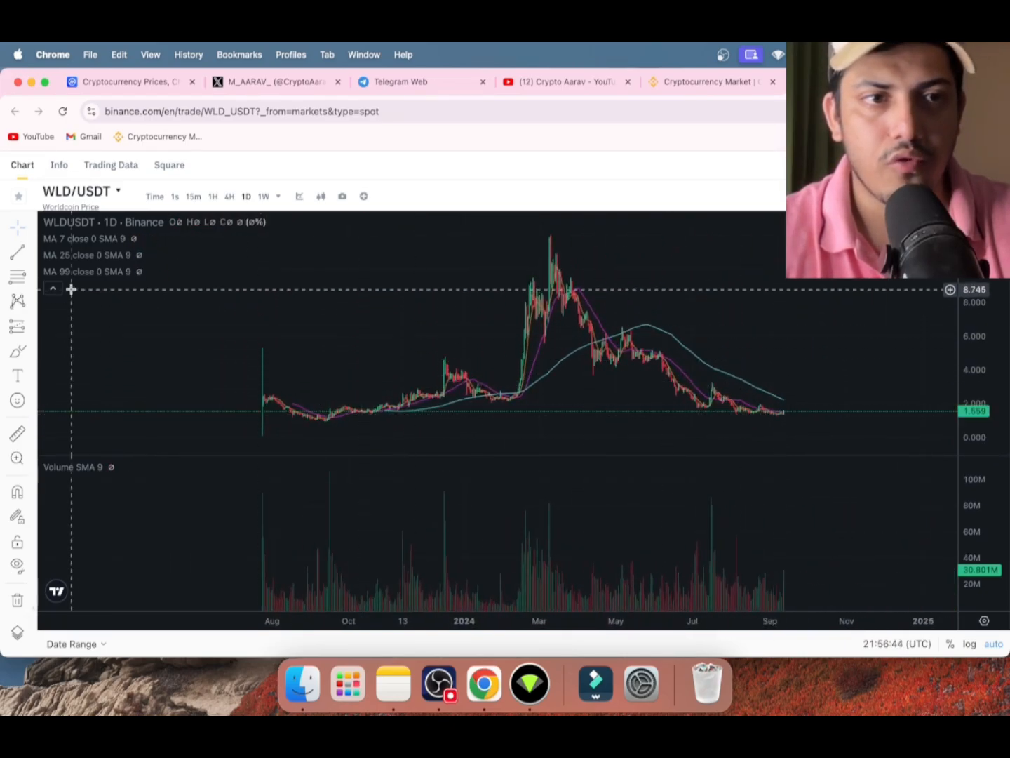
{"action": "mouse_move", "coordinate": [100, 382]}
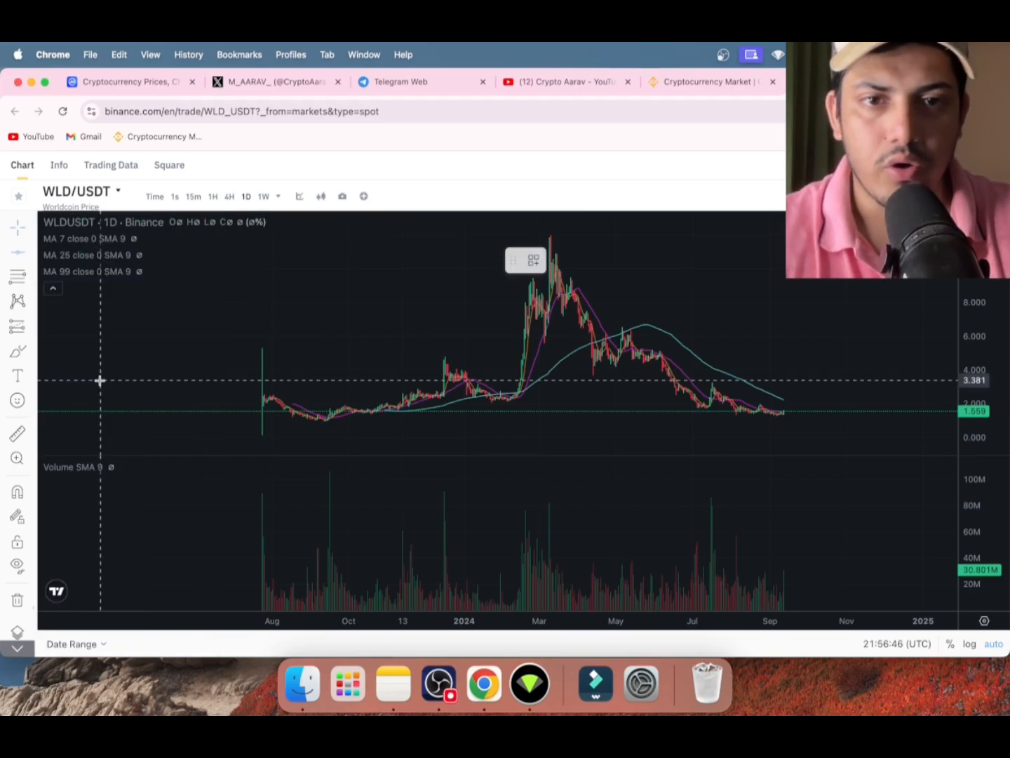
{"action": "mouse_move", "coordinate": [623, 412]}
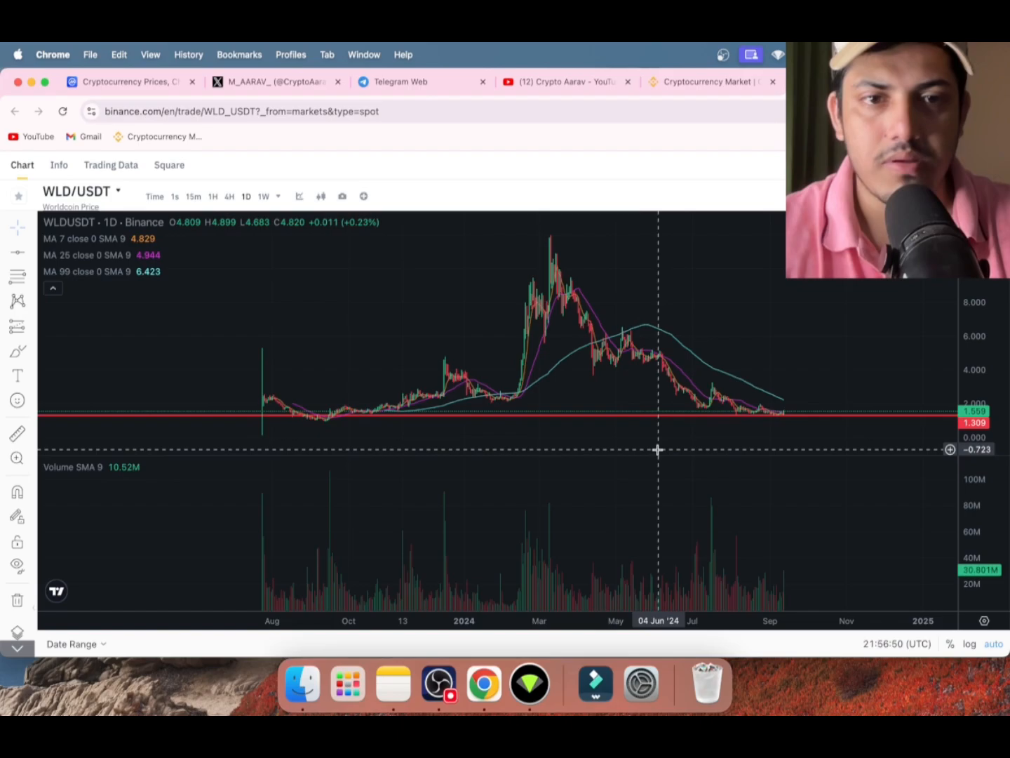
{"action": "mouse_move", "coordinate": [494, 301]}
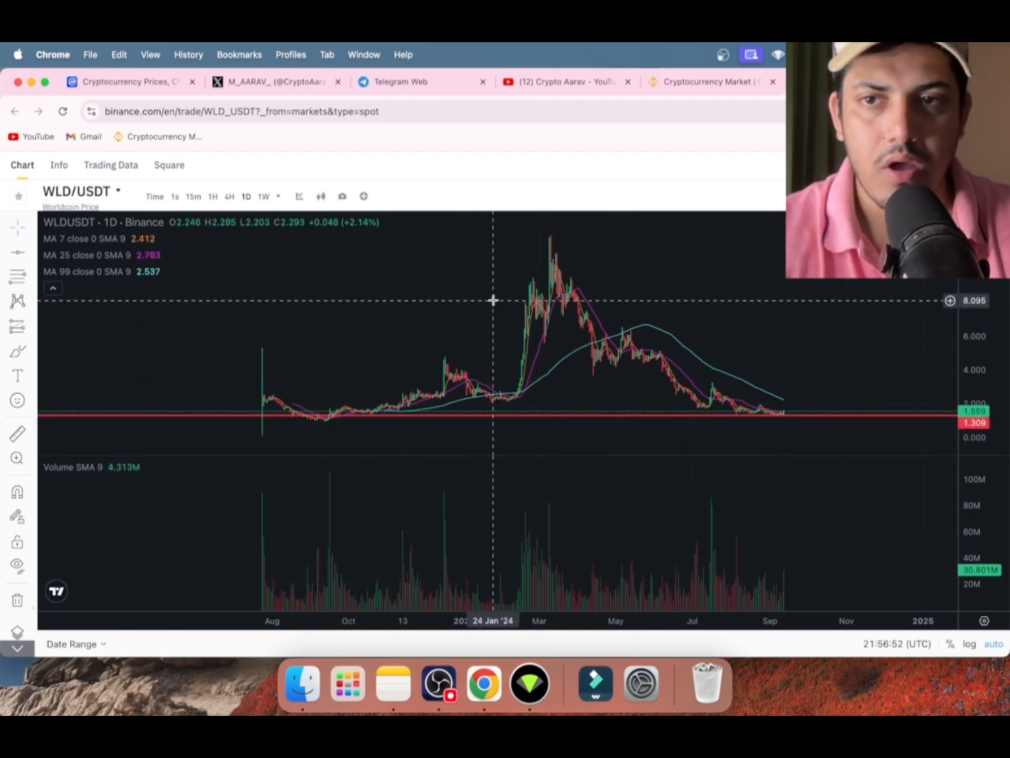
{"action": "mouse_move", "coordinate": [558, 241]}
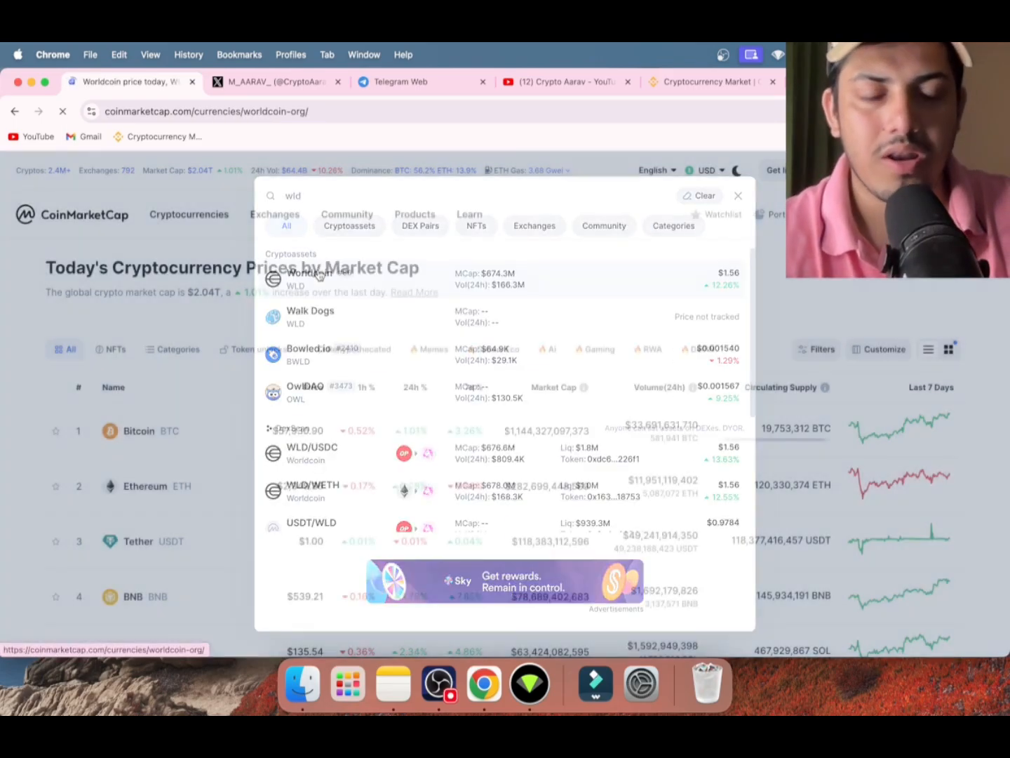
Open Worldcoin's CoinMarketCap page and review its price, supply and Markets table.
{"action": "left_click", "coordinate": [309, 278]}
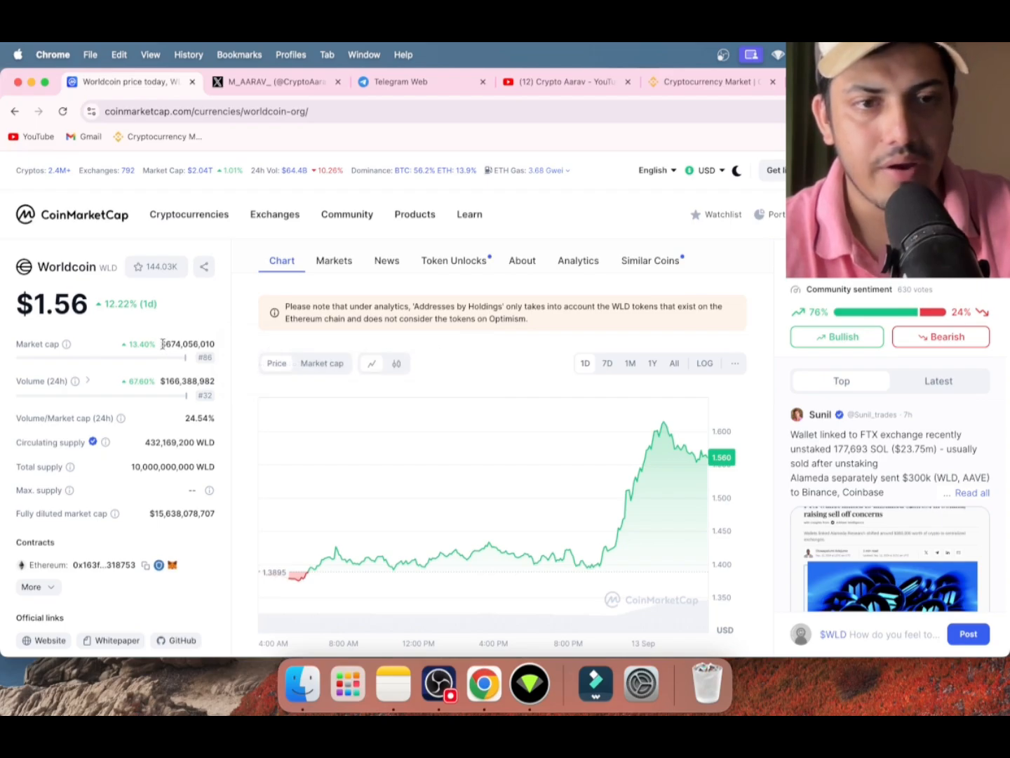
{"action": "double_click", "coordinate": [181, 344]}
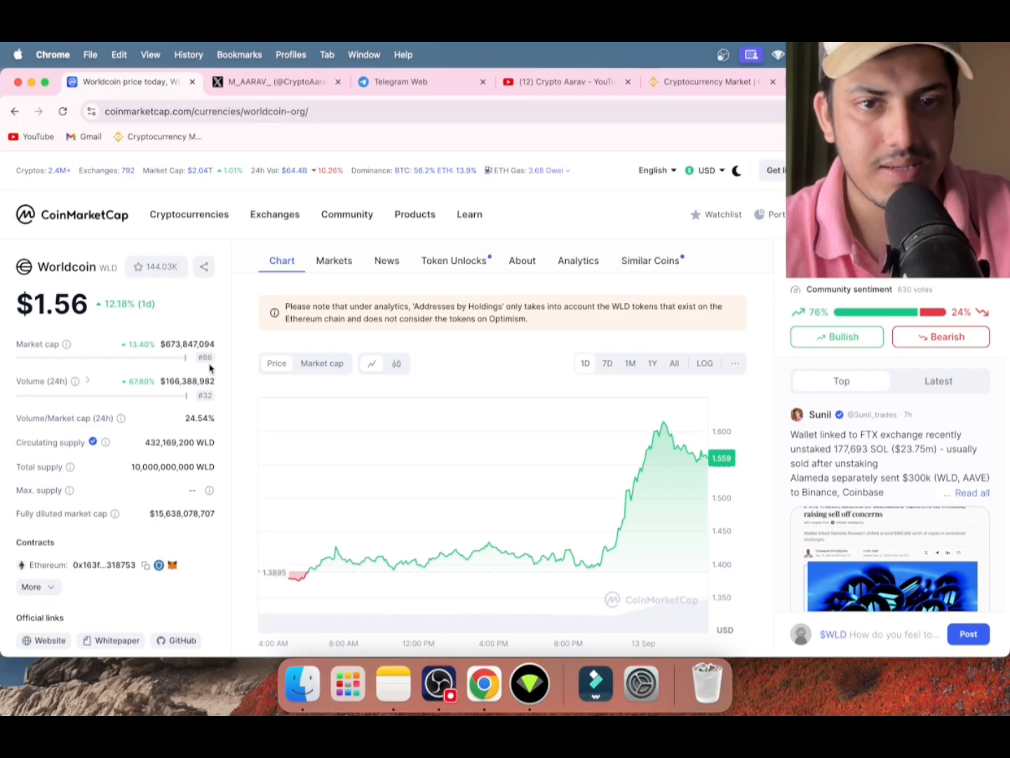
{"action": "mouse_move", "coordinate": [204, 357]}
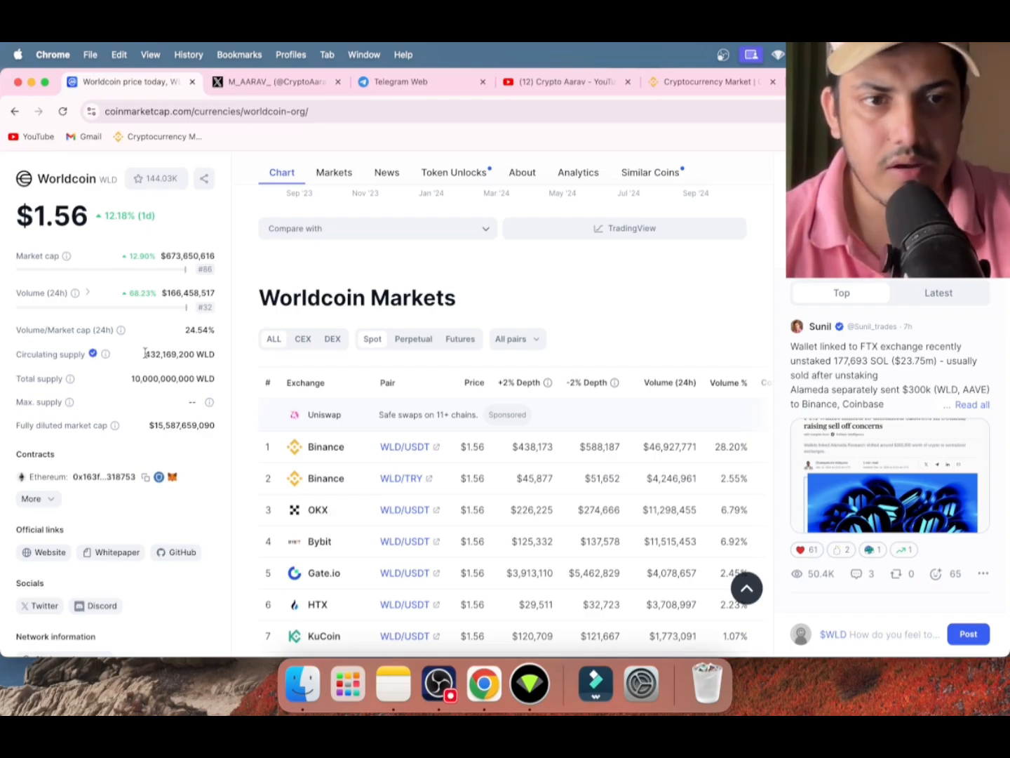
{"action": "double_click", "coordinate": [168, 354]}
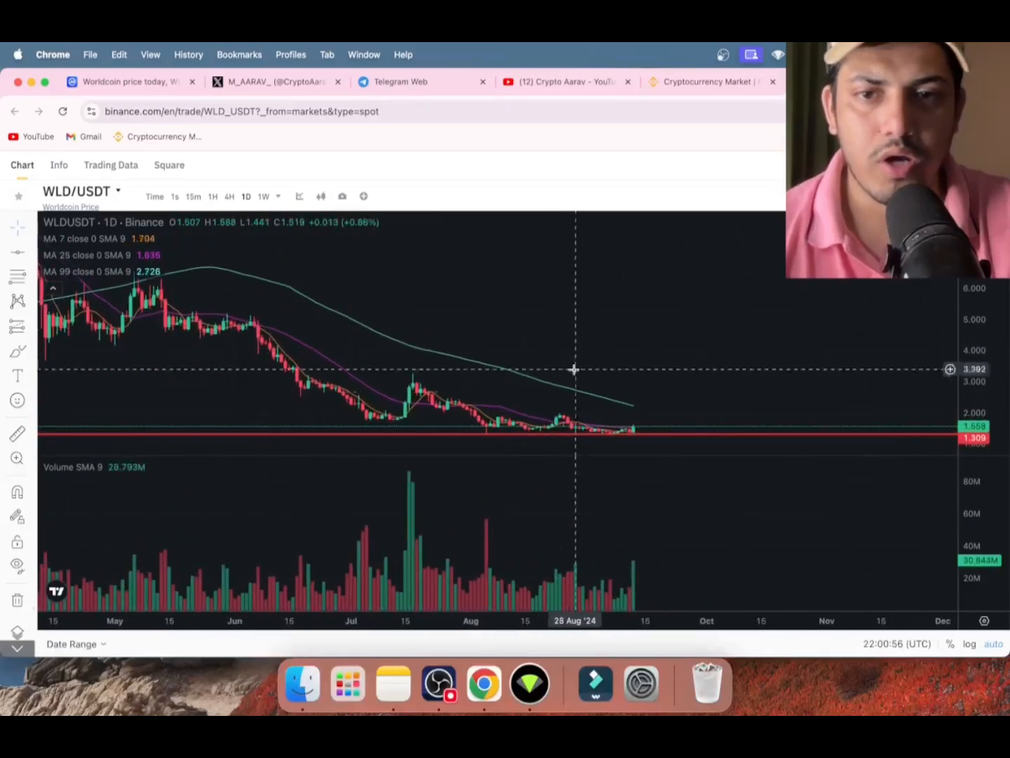
{"action": "mouse_move", "coordinate": [629, 438]}
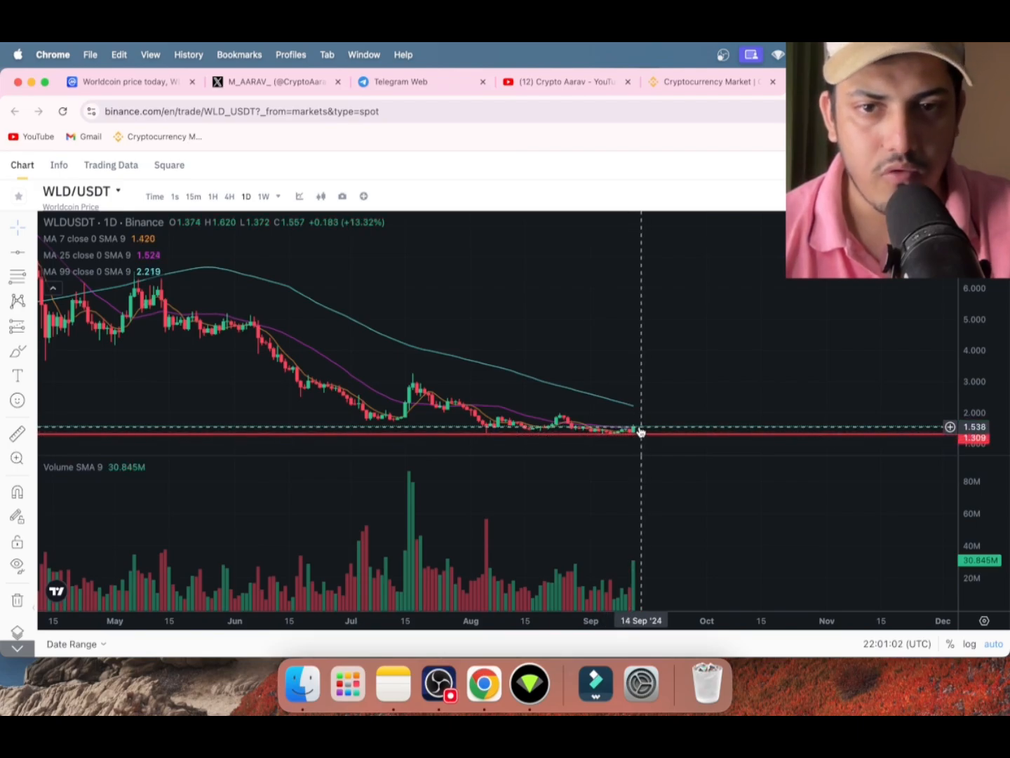
{"action": "mouse_move", "coordinate": [626, 438]}
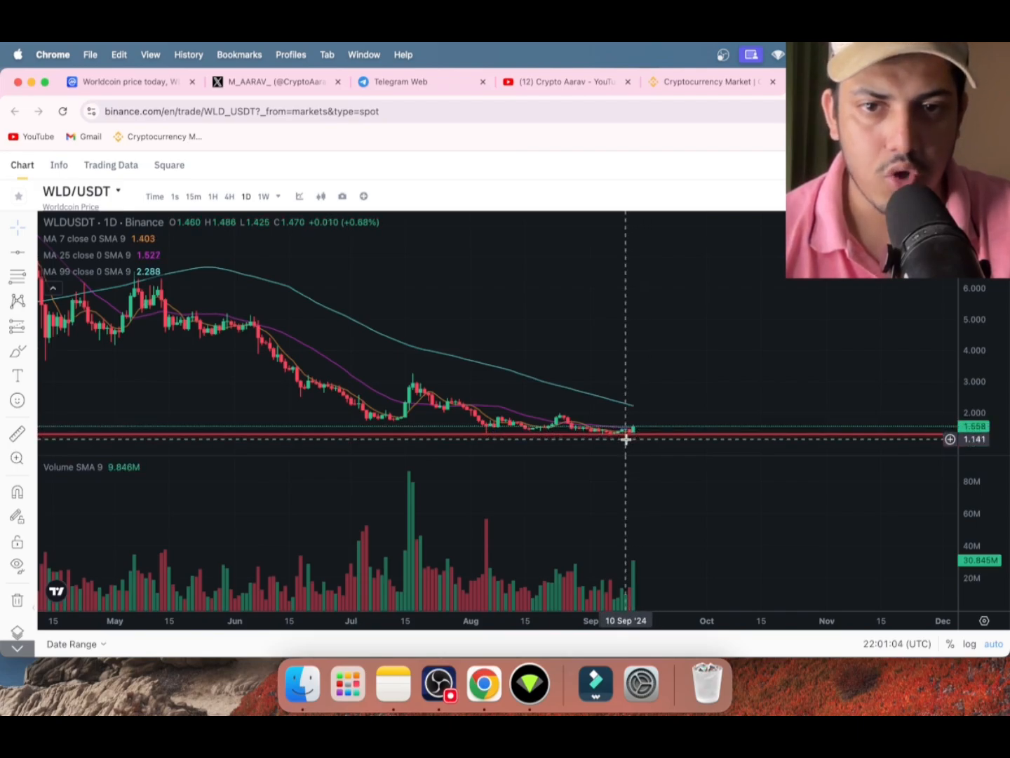
{"action": "mouse_move", "coordinate": [629, 441]}
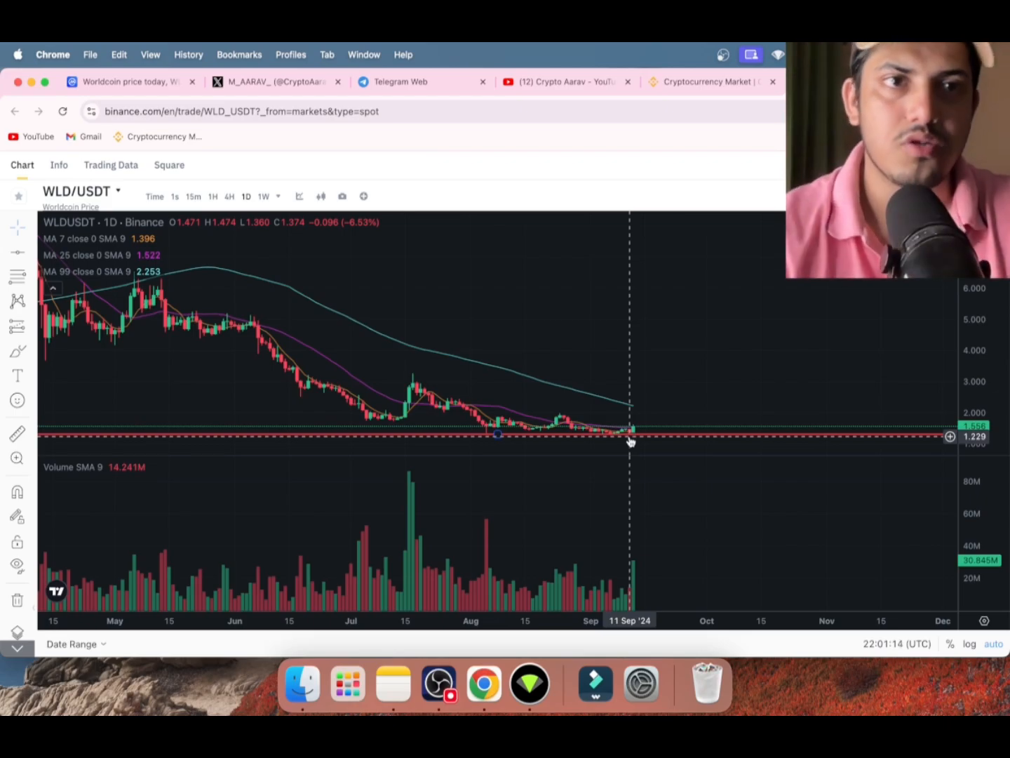
{"action": "left_click", "coordinate": [129, 81]}
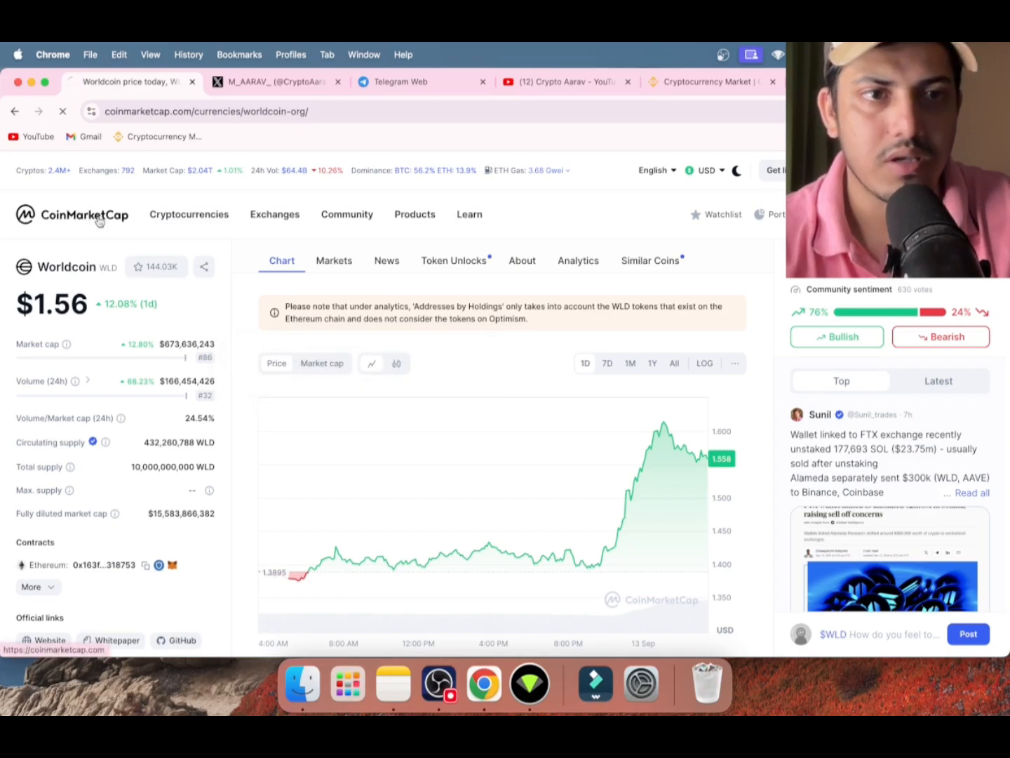
Return to the cryptocurrency rankings and scroll through rows around Dogecoin, Avalanche and Chainlink.
{"action": "left_click", "coordinate": [72, 213]}
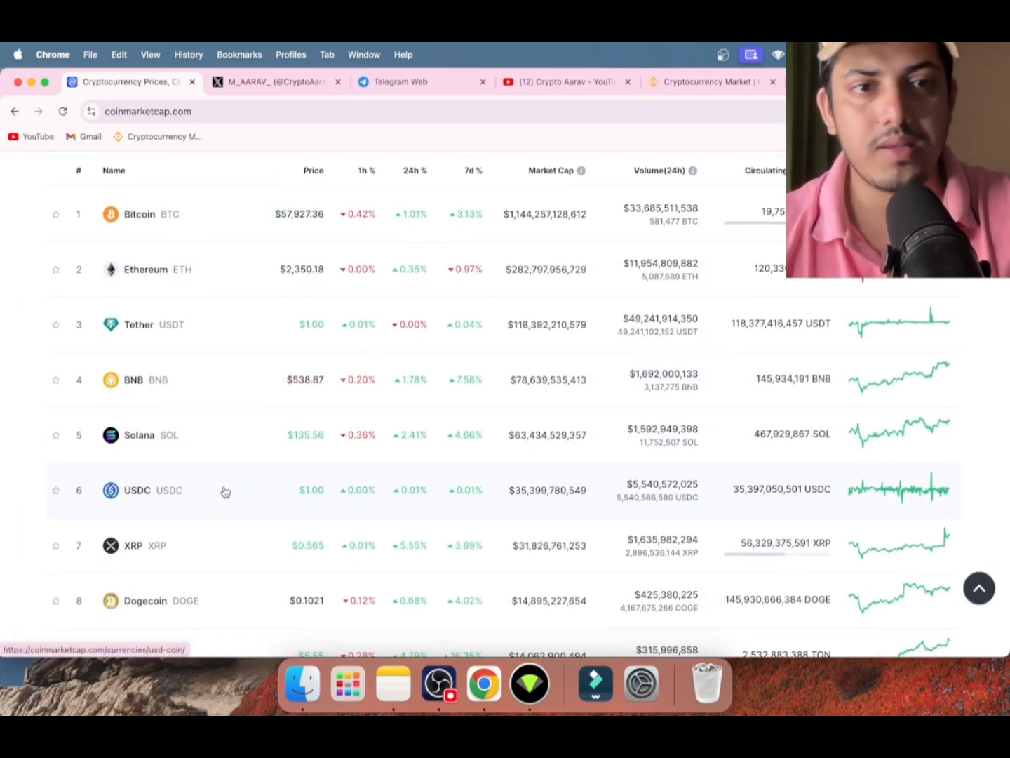
{"action": "scroll", "scroll_direction": "down", "scroll_amount": 3}
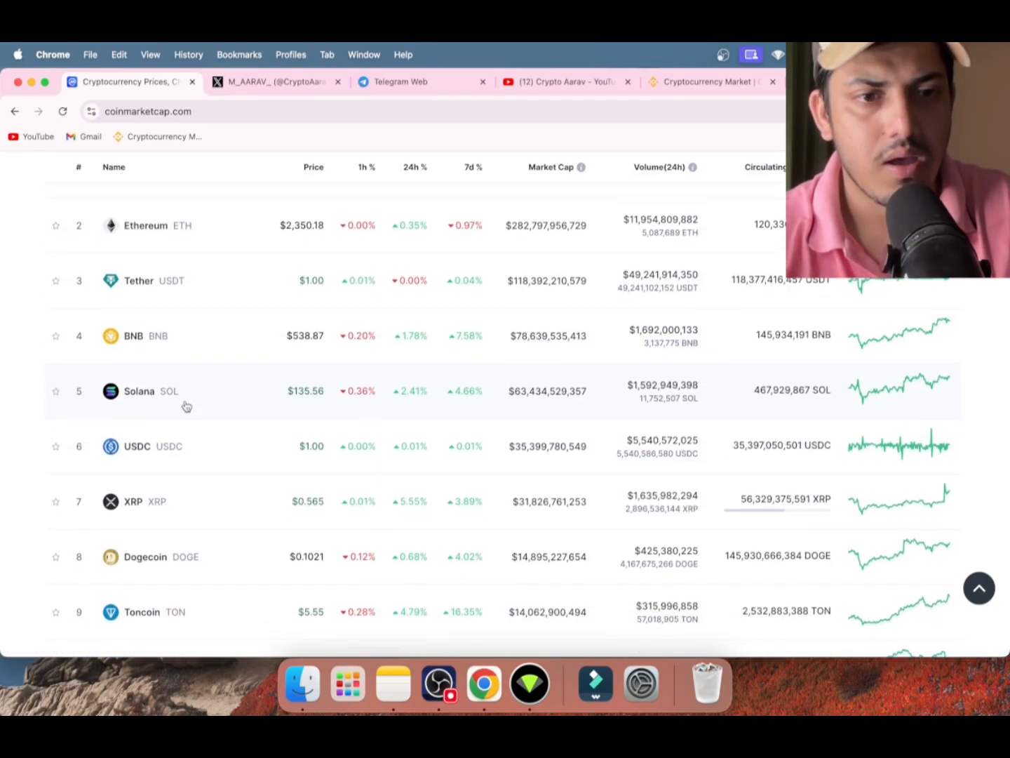
{"action": "scroll", "scroll_direction": "down", "scroll_amount": 3}
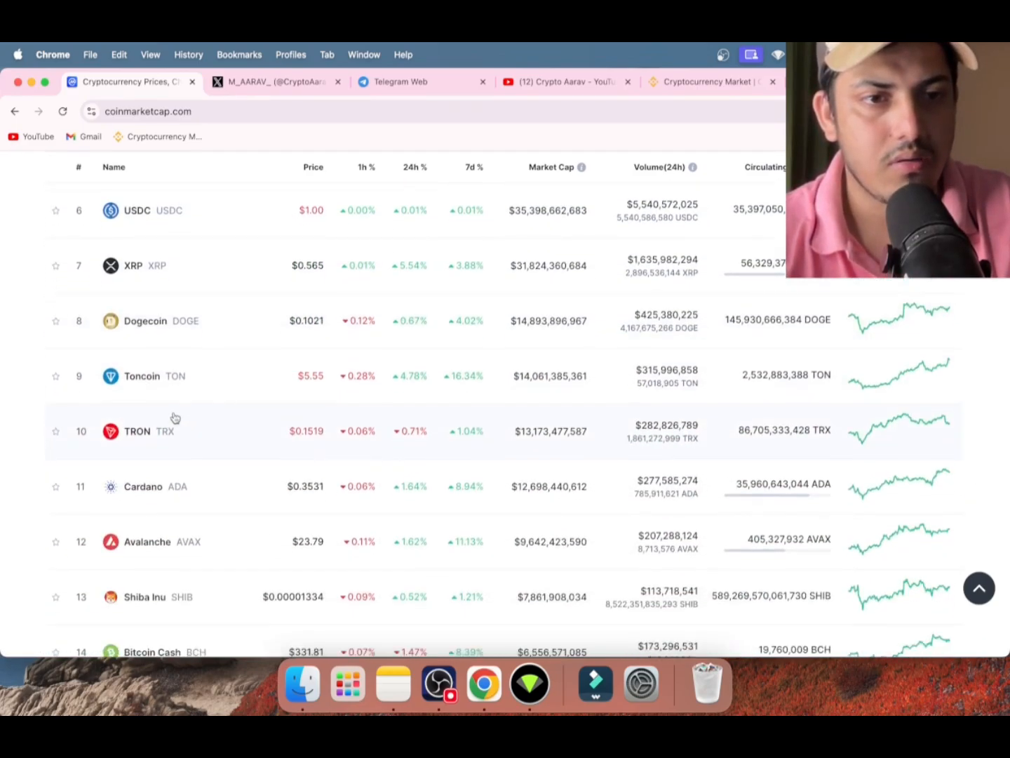
{"action": "scroll", "scroll_direction": "down", "scroll_amount": 3}
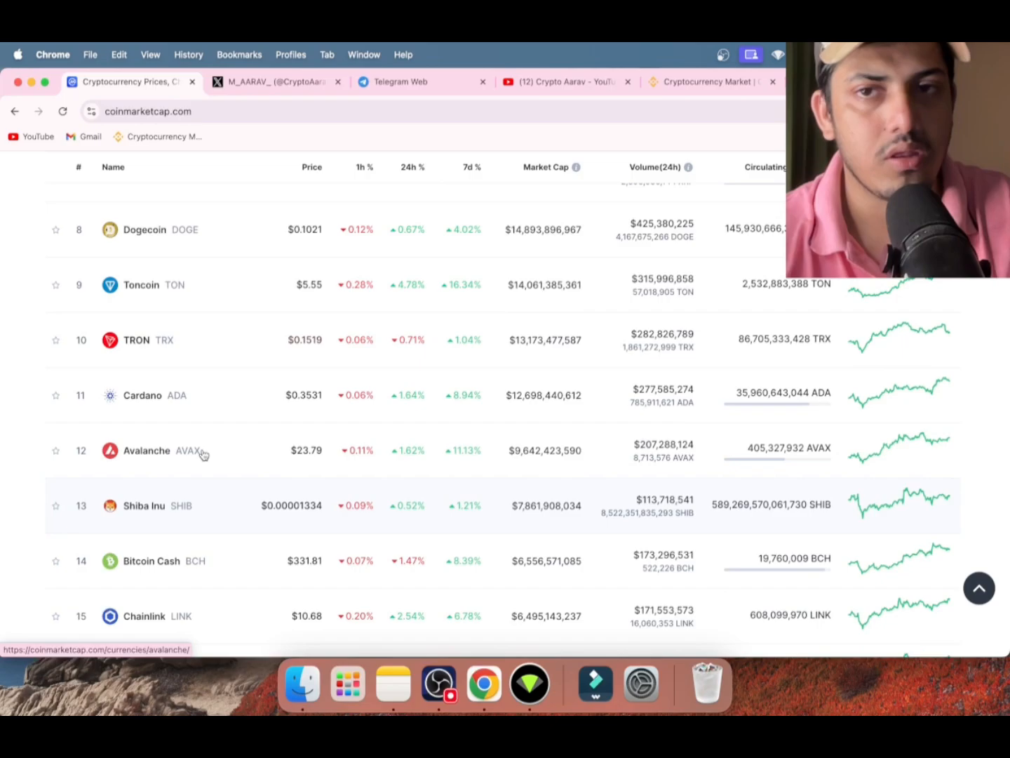
{"action": "mouse_move", "coordinate": [221, 529]}
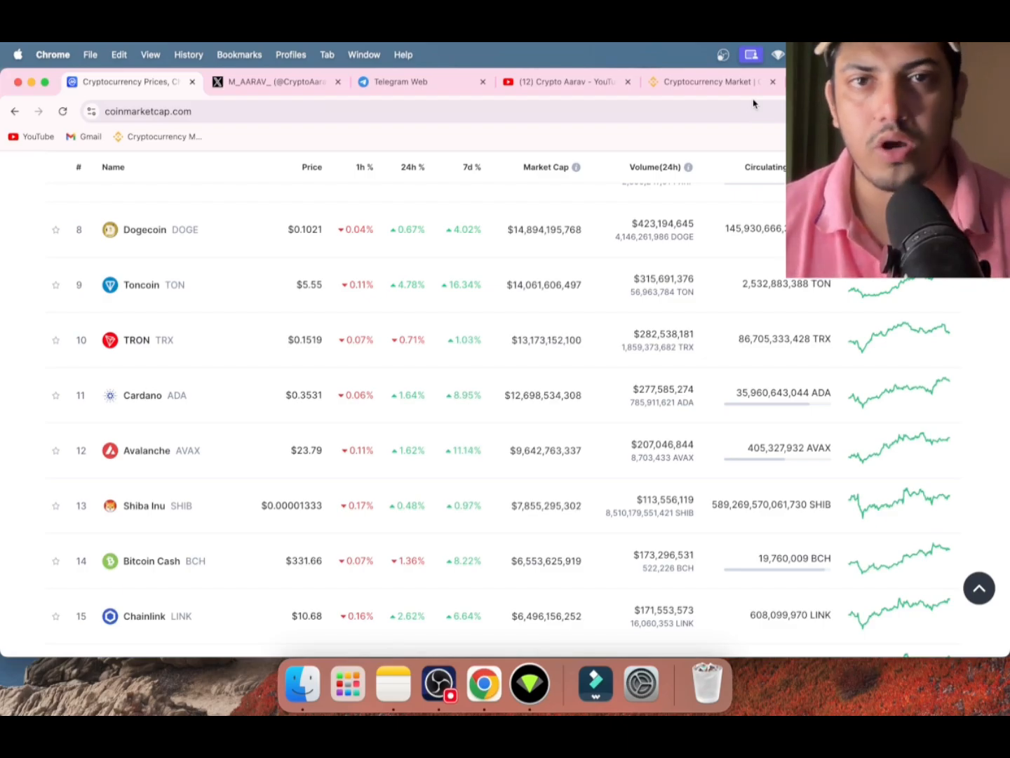
{"action": "scroll", "scroll_direction": "up", "scroll_amount": 3}
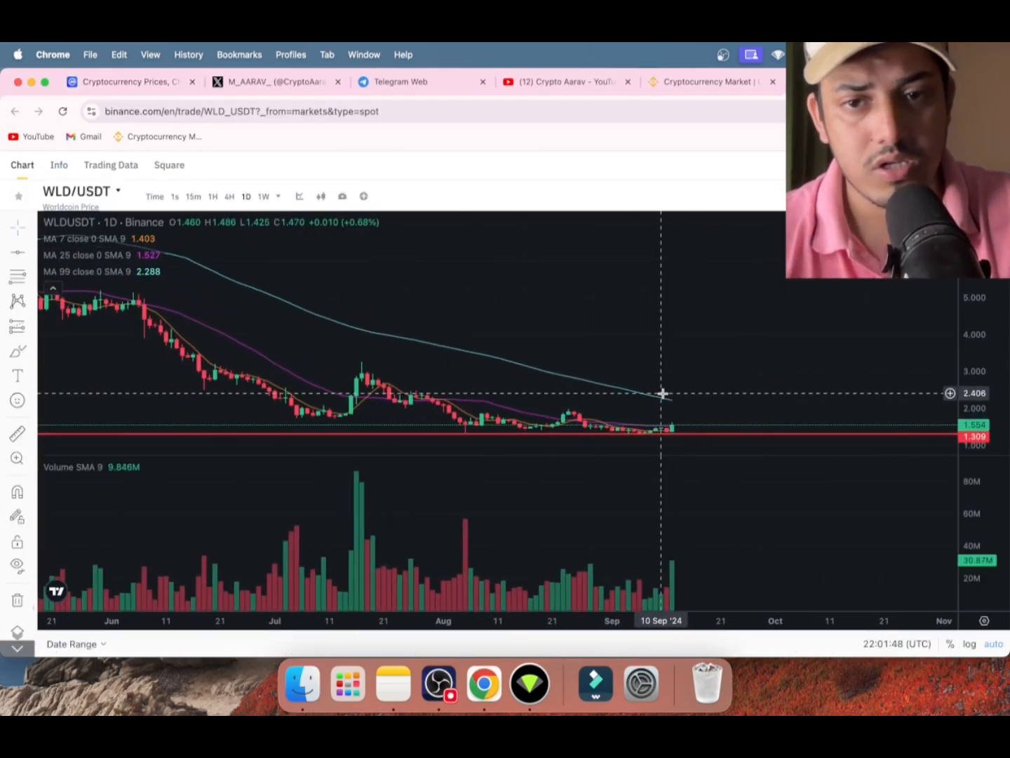
{"action": "mouse_move", "coordinate": [666, 438]}
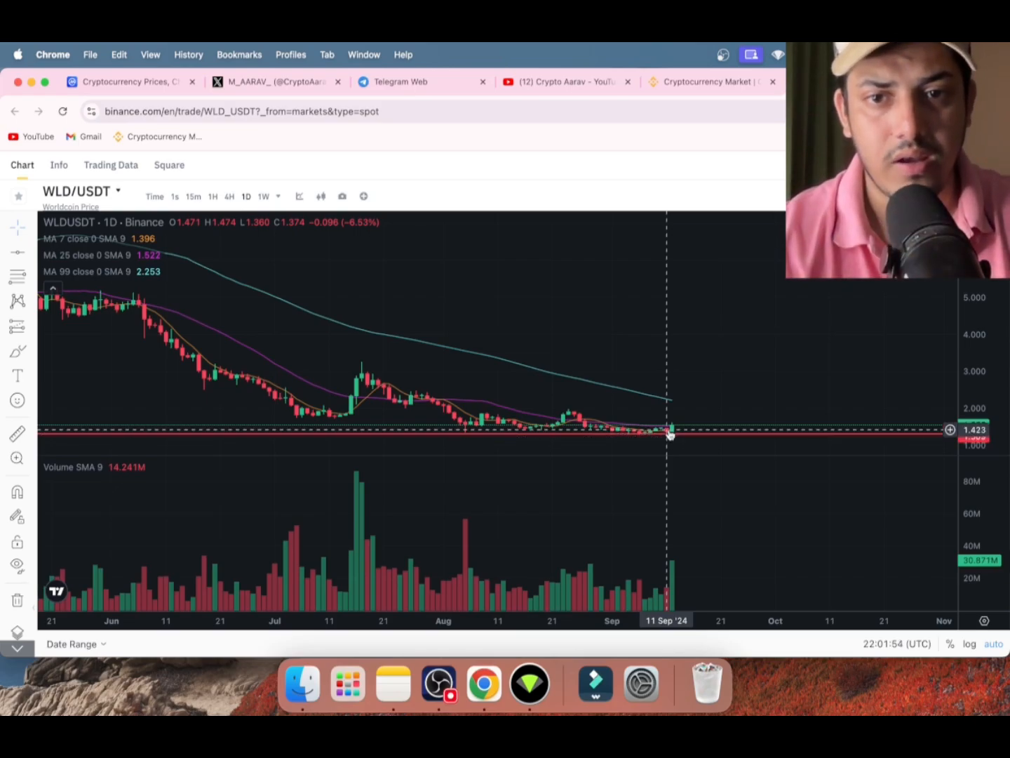
{"action": "mouse_move", "coordinate": [667, 438]}
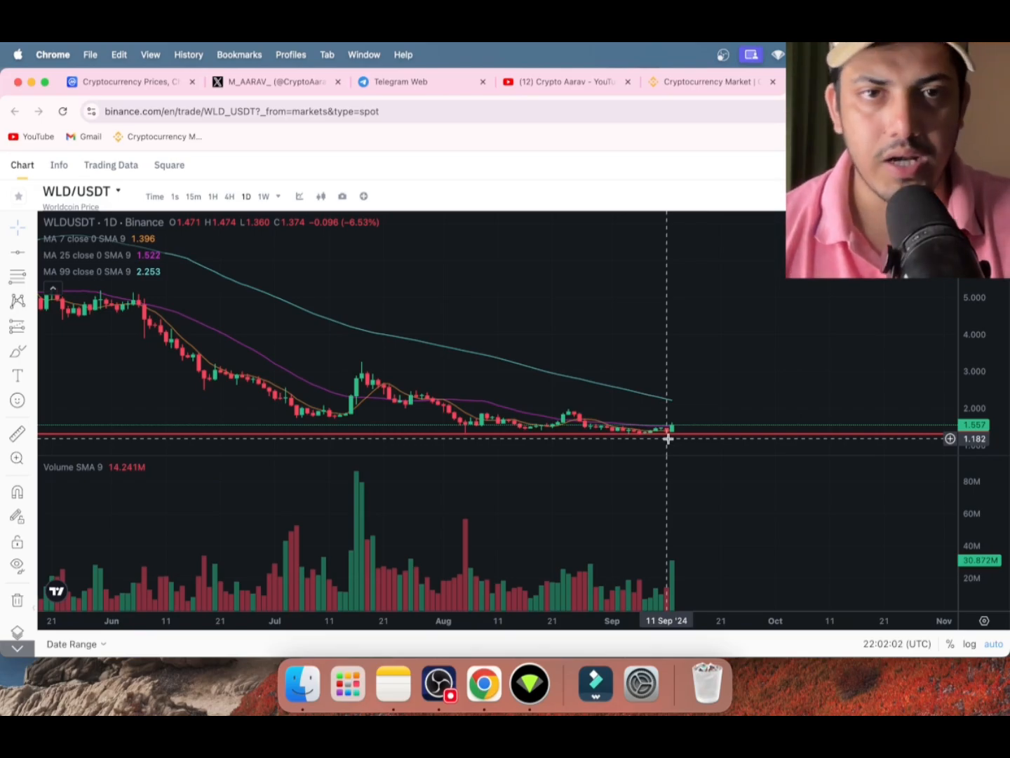
{"action": "mouse_move", "coordinate": [442, 146]}
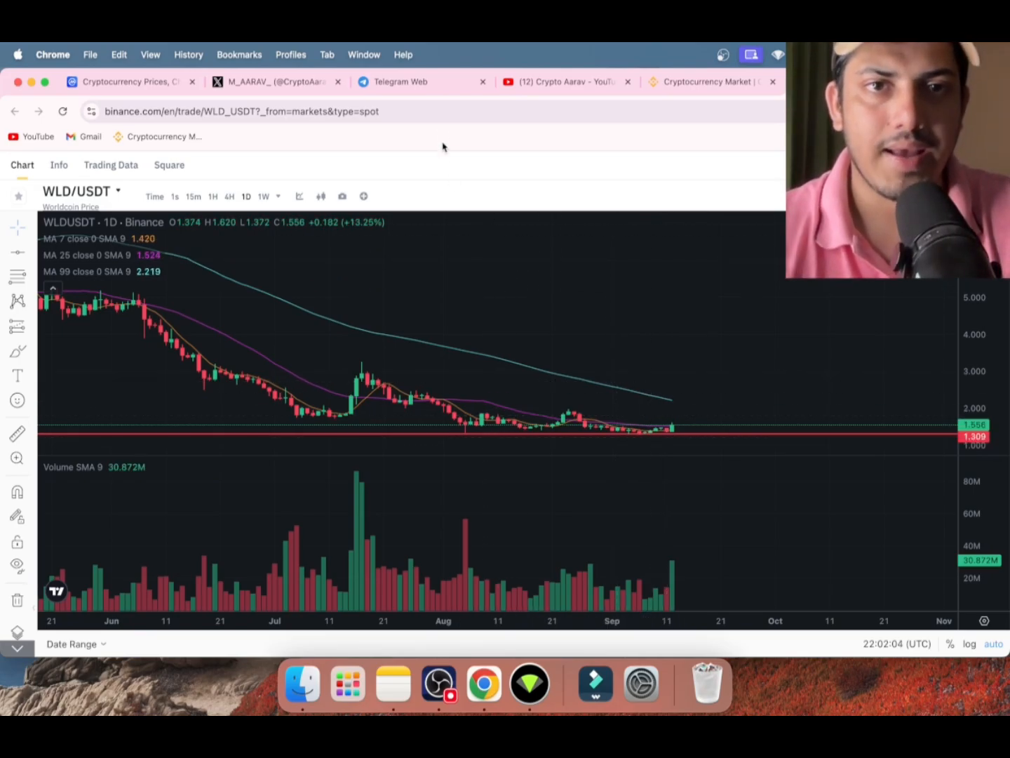
Switch to the Telegram 'Trading career premium VIP' signal channel.
{"action": "left_click", "coordinate": [420, 81]}
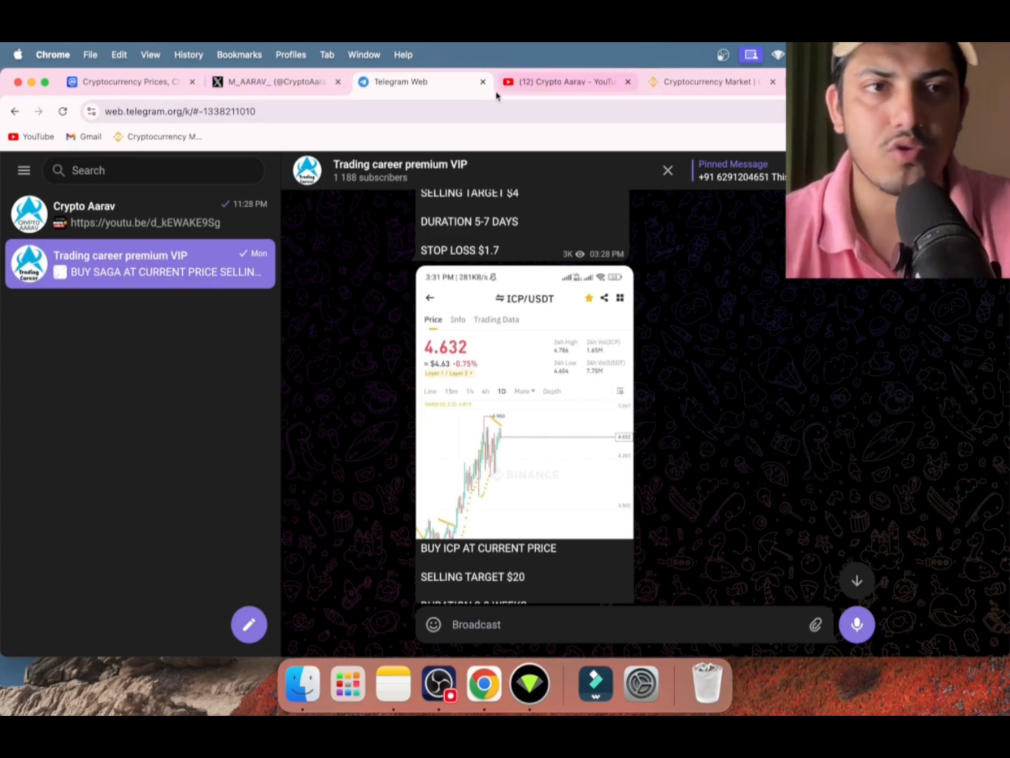
Search 'icp' on Binance Markets Overview to see ICP at $8.50, then return to the VIP channel.
{"action": "left_click", "coordinate": [704, 81]}
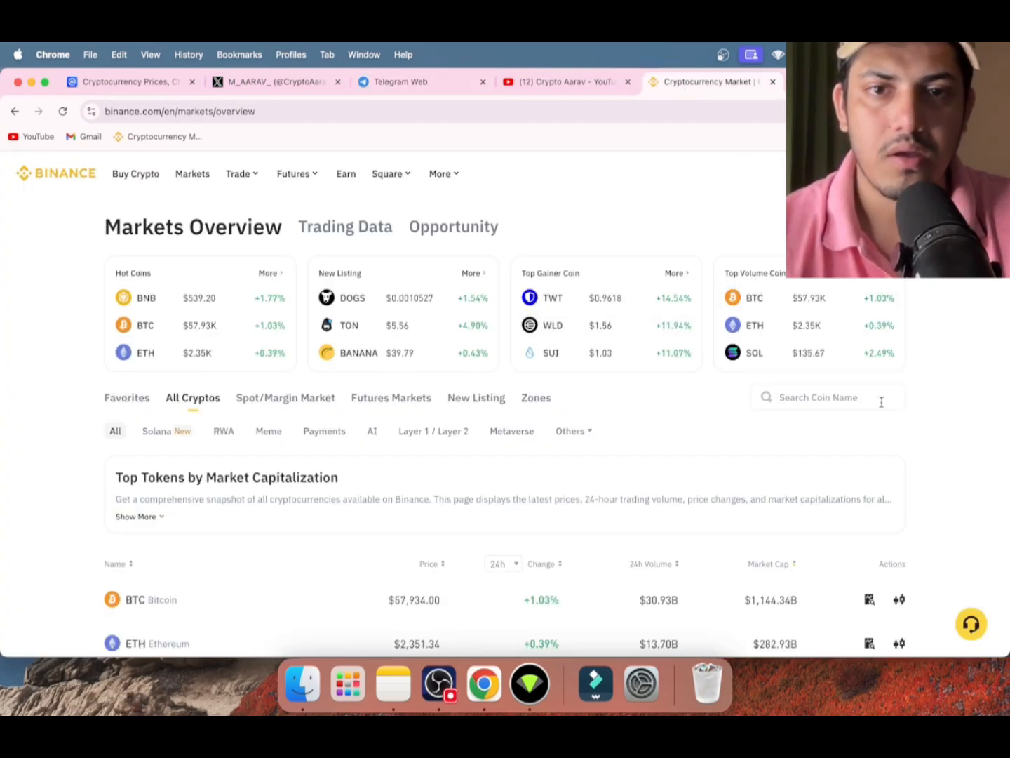
{"action": "type", "text": "icp"}
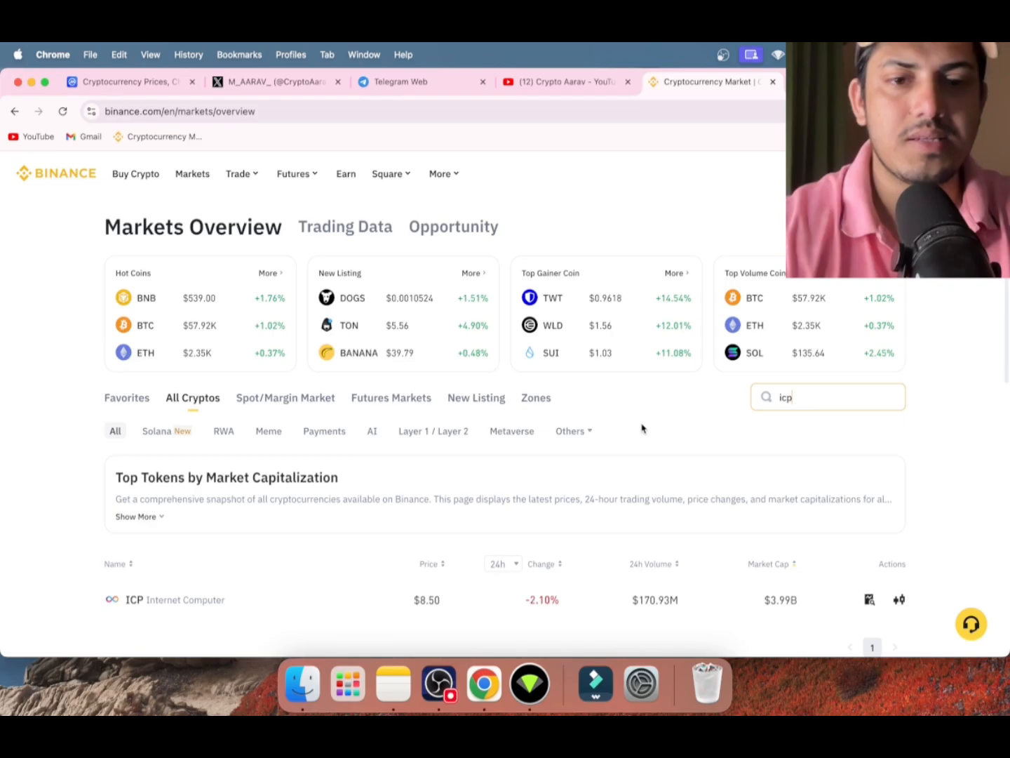
{"action": "scroll", "scroll_direction": "down", "scroll_amount": 3}
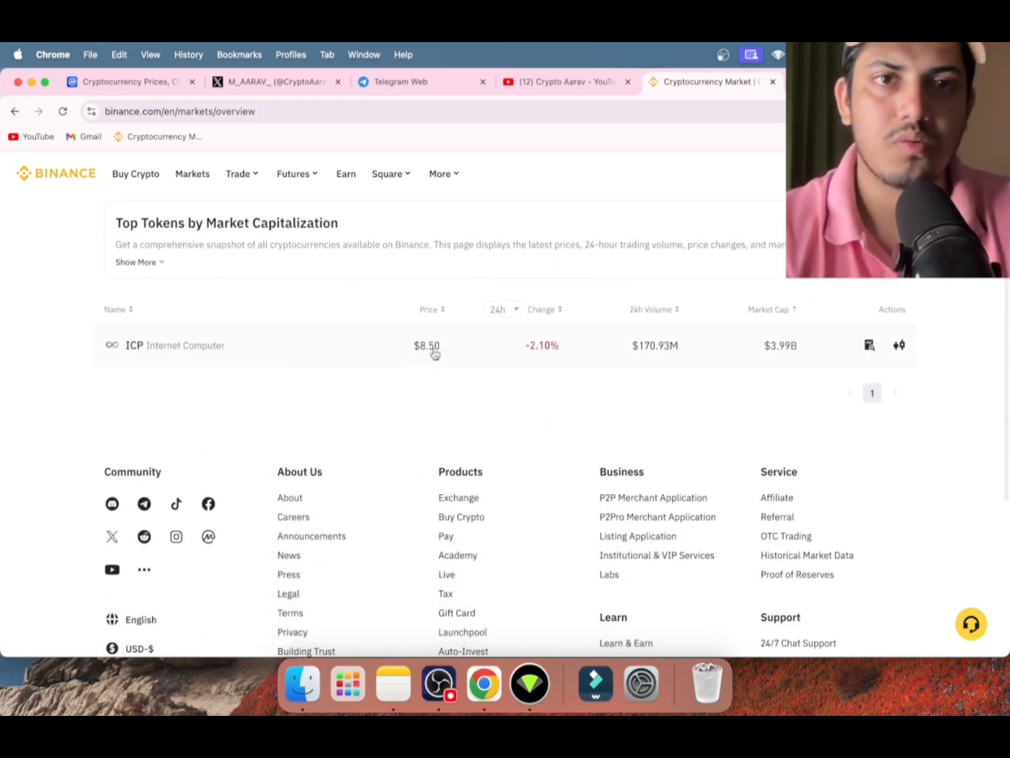
{"action": "left_click", "coordinate": [401, 81]}
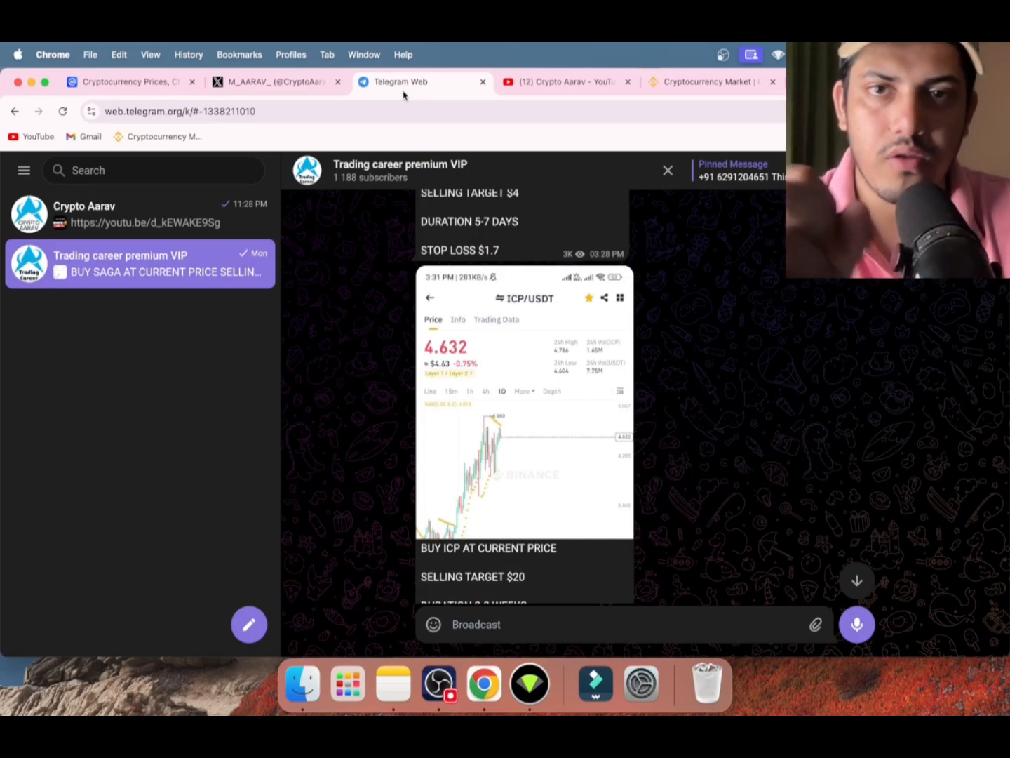
Follow the pinned message link to the Crypto Aarav WhatsApp chat, then return to the VIP channel's ICP call.
{"action": "left_click", "coordinate": [277, 82]}
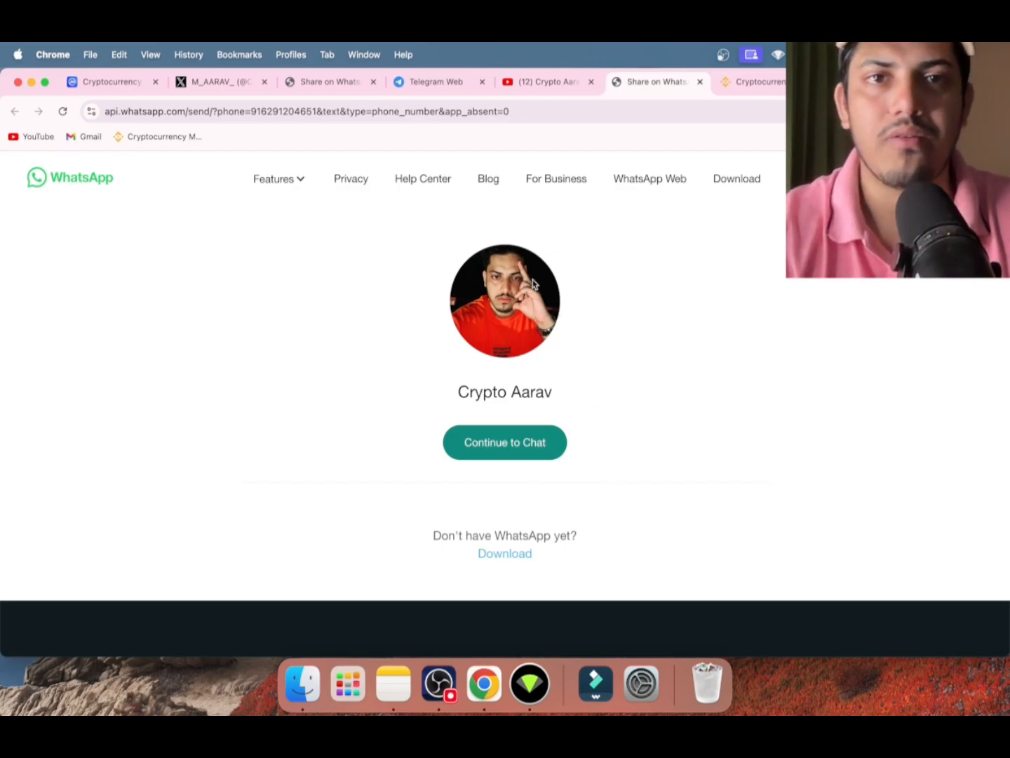
{"action": "left_click", "coordinate": [435, 81]}
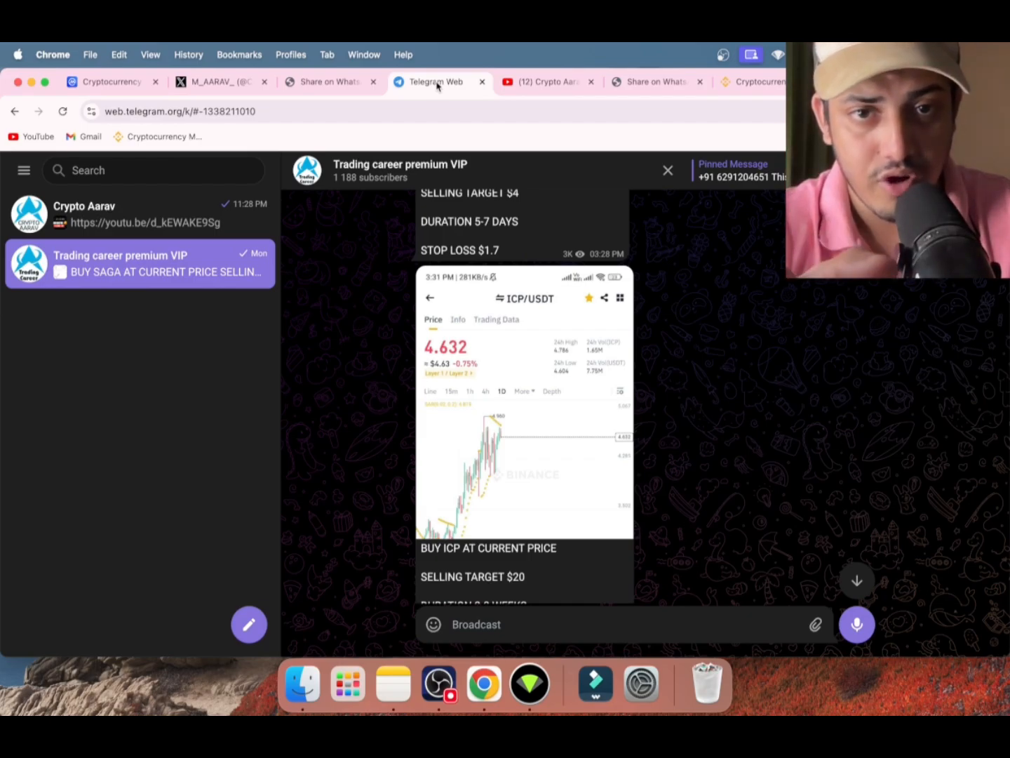
{"action": "mouse_move", "coordinate": [623, 188]}
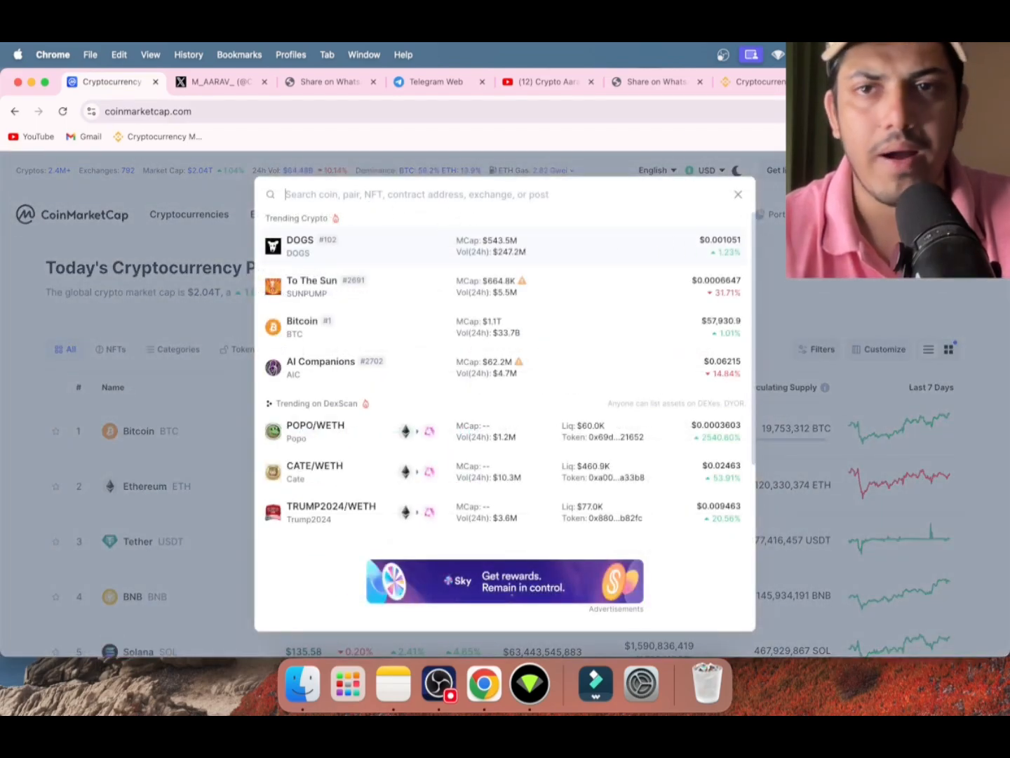
{"action": "mouse_move", "coordinate": [540, 238]}
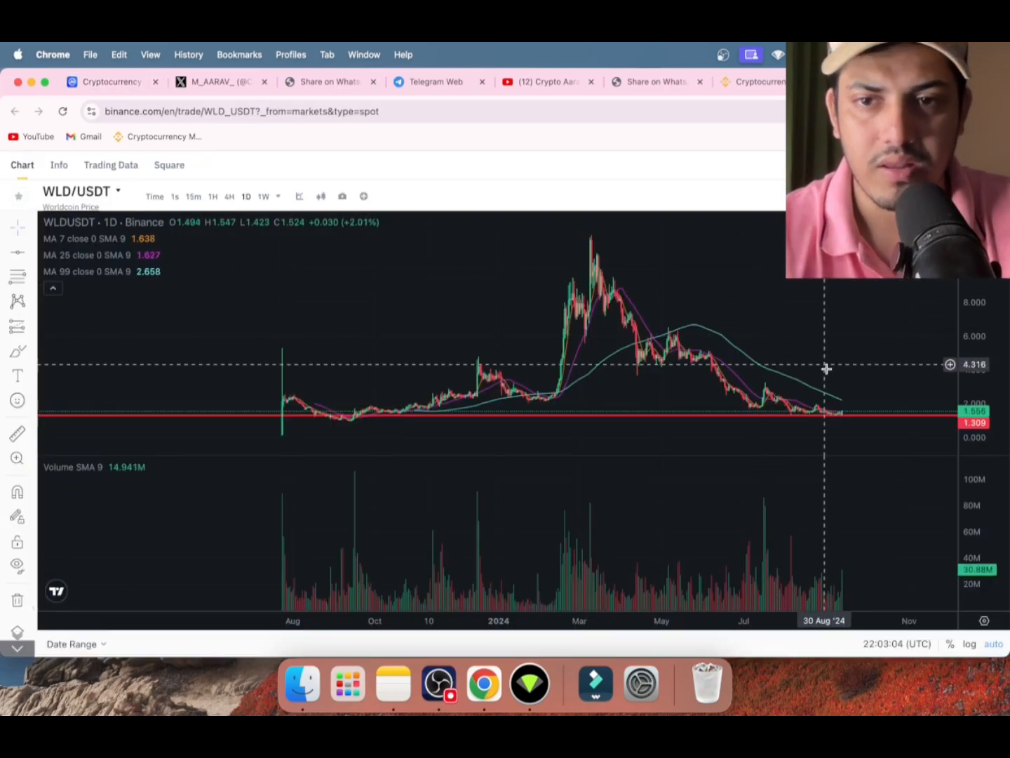
{"action": "mouse_move", "coordinate": [826, 418]}
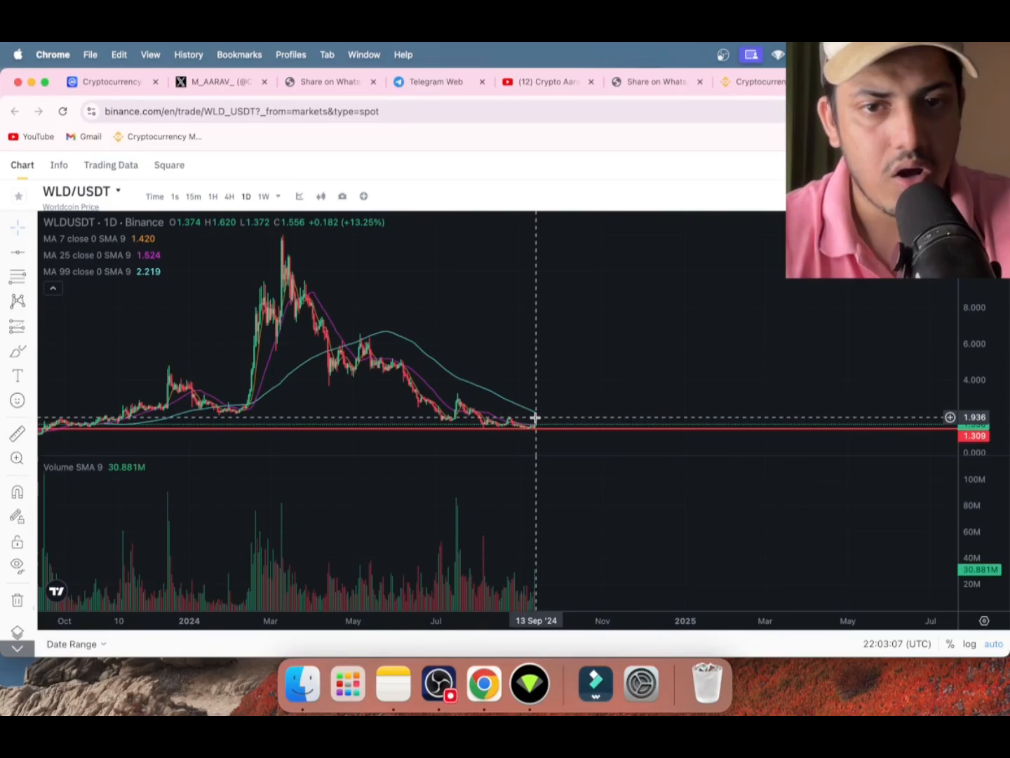
{"action": "mouse_move", "coordinate": [536, 428]}
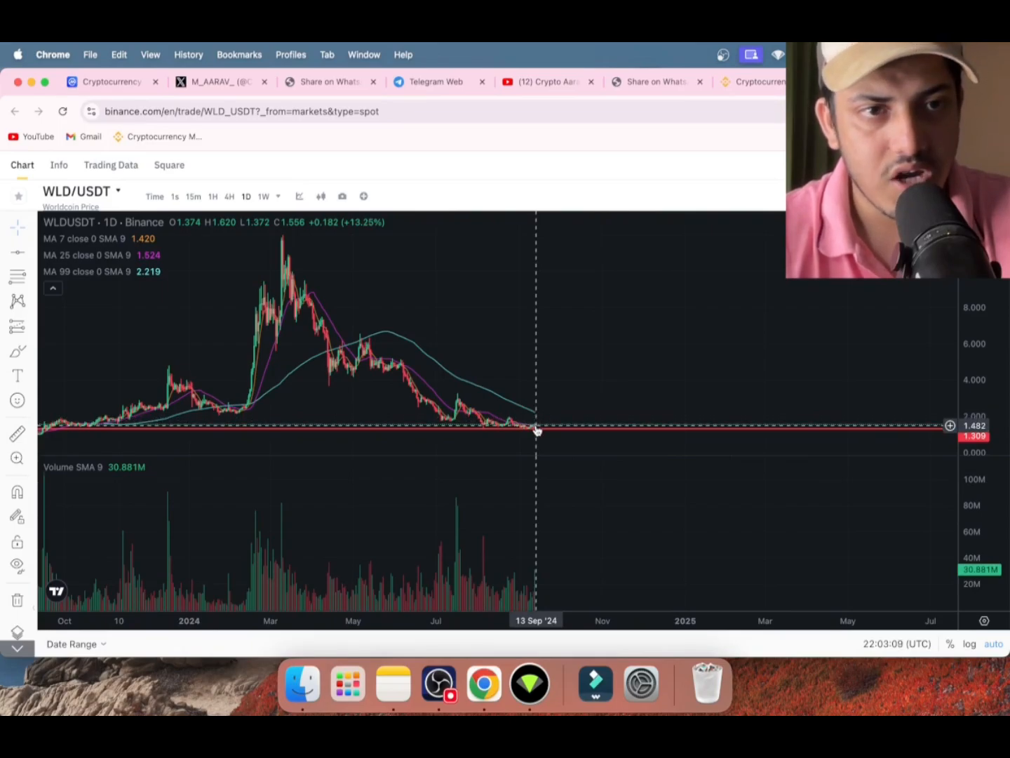
{"action": "mouse_move", "coordinate": [634, 236]}
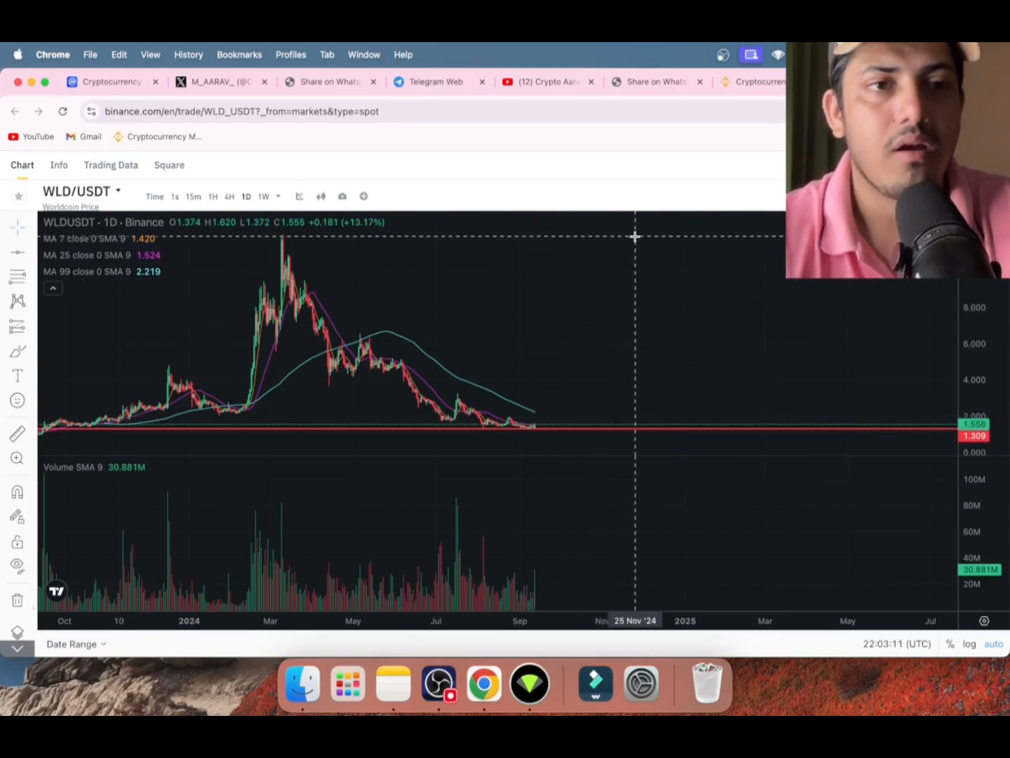